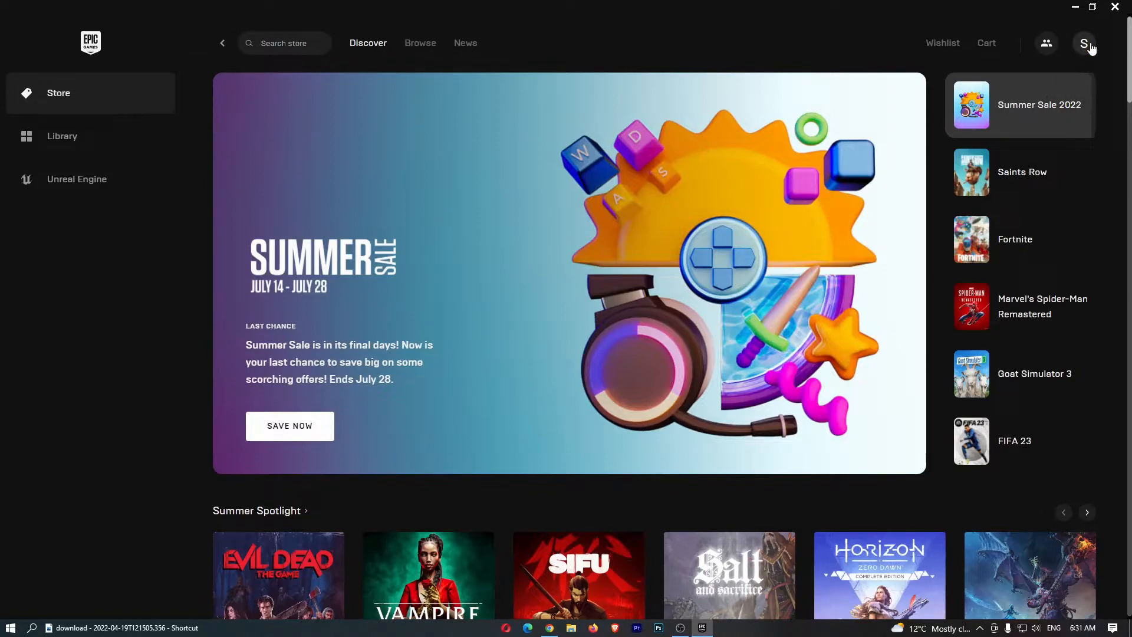
Open the account menu from the profile avatar at the top right of the store page
click(1083, 43)
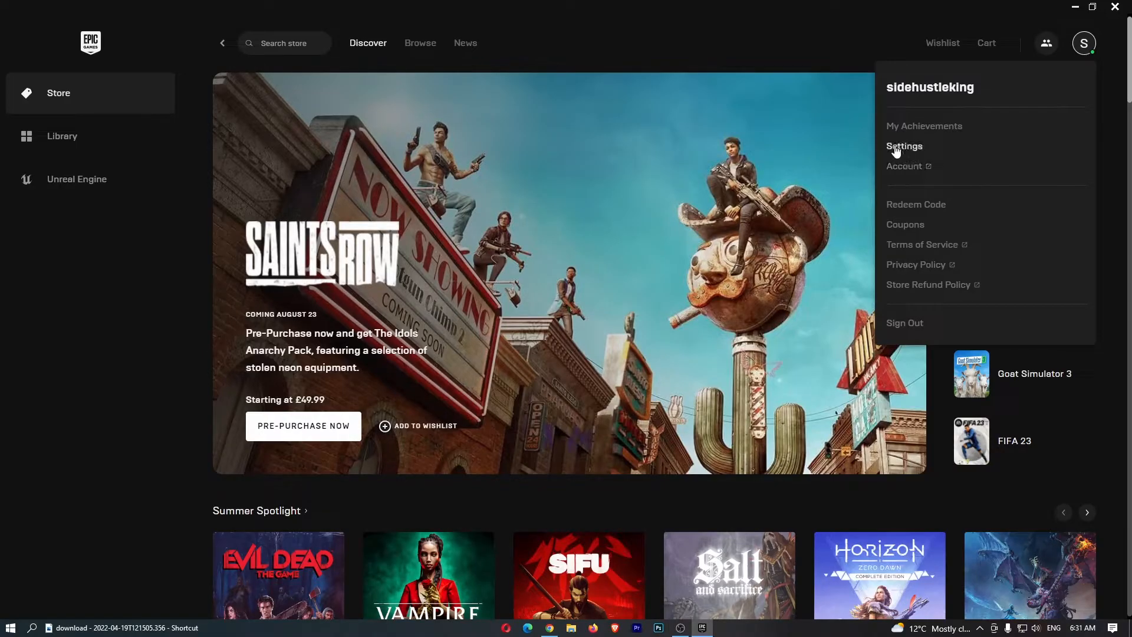
Open Settings and browse the Language dropdown's list of interface languages
click(904, 146)
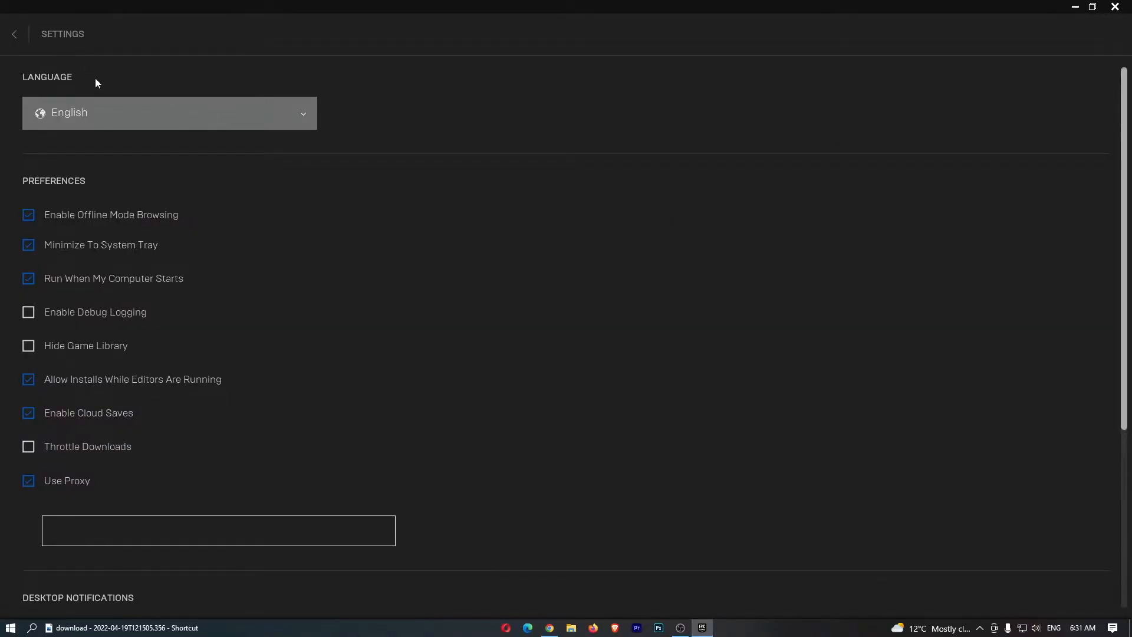
click(169, 112)
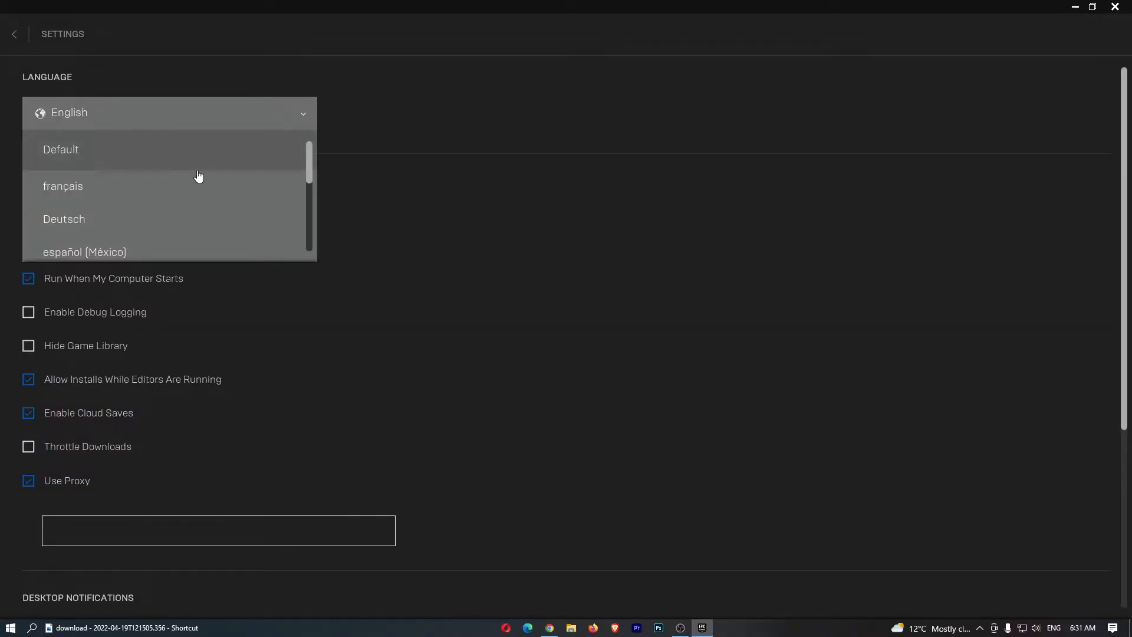
scroll(down, 3)
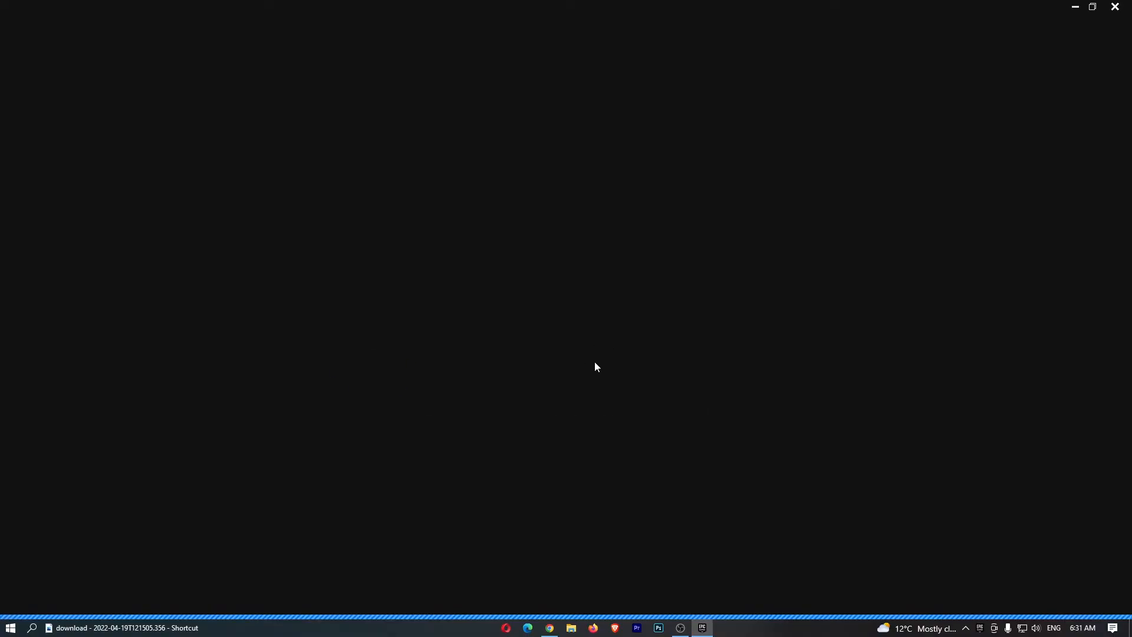
mouse_move(618, 346)
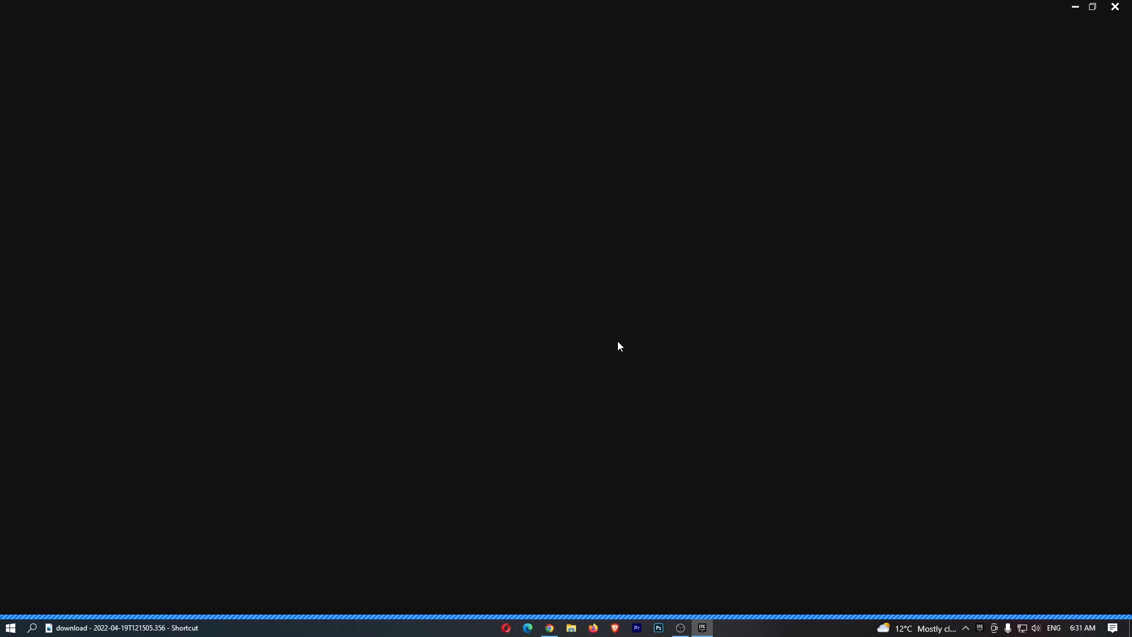